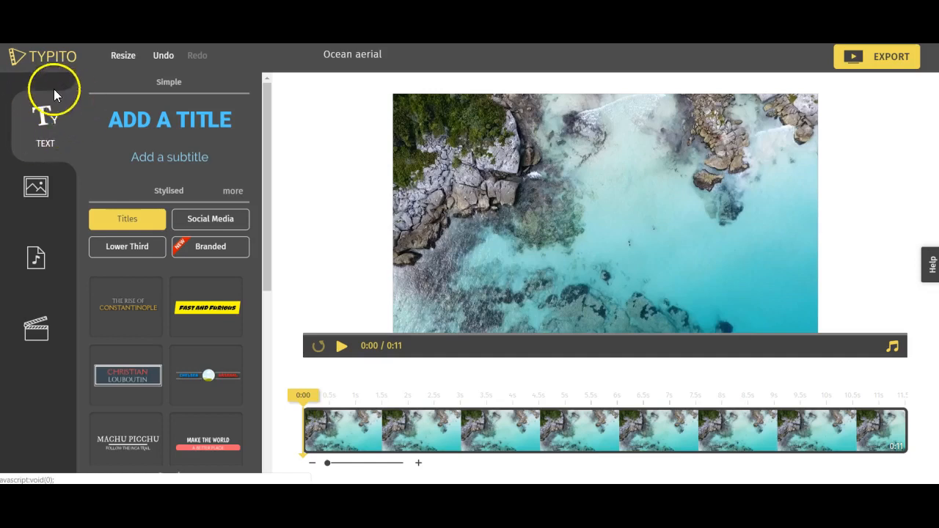
mouse_move(170, 125)
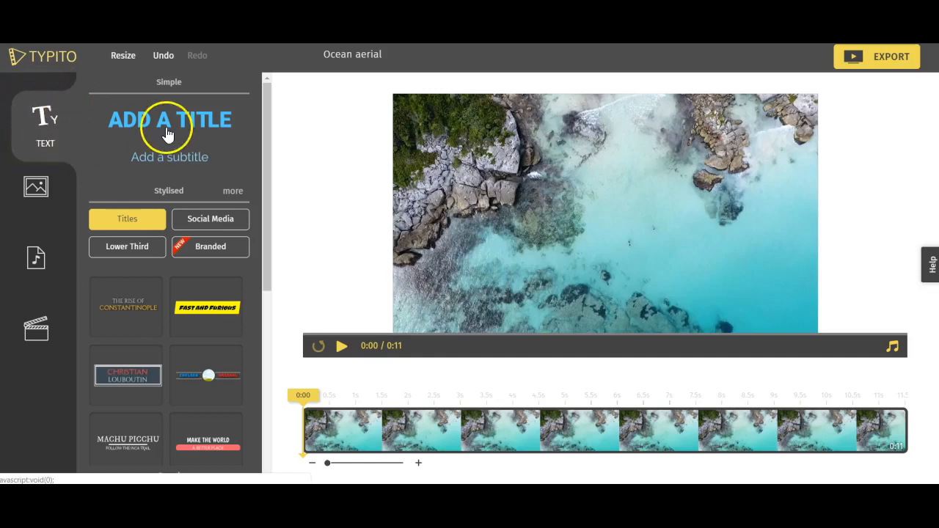
Add a 'My Amazingly Cool Video' title, widened to one line and nudged lower
click(169, 120)
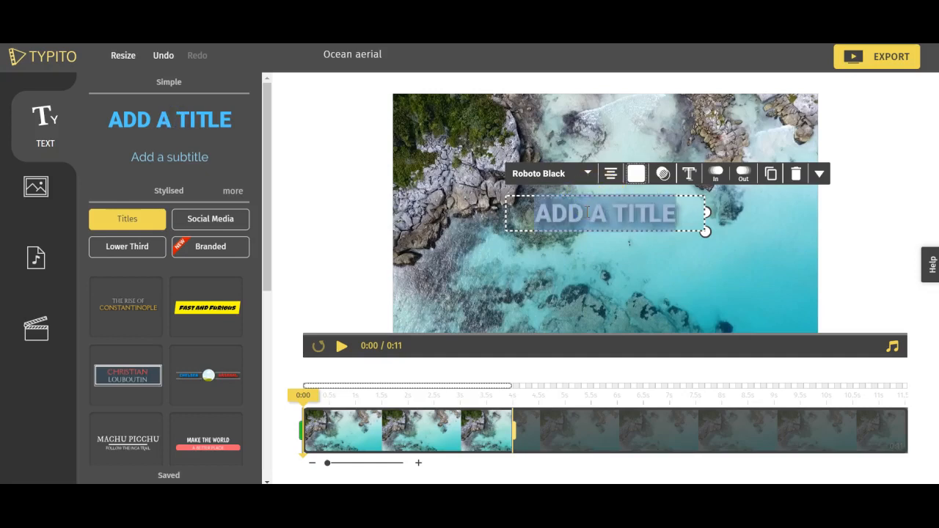
text(My Amain)
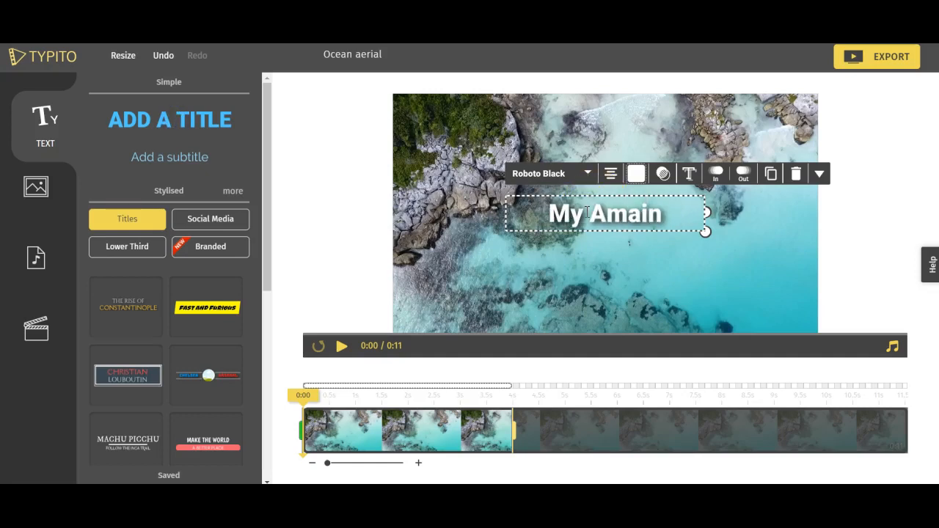
text(Amazing)
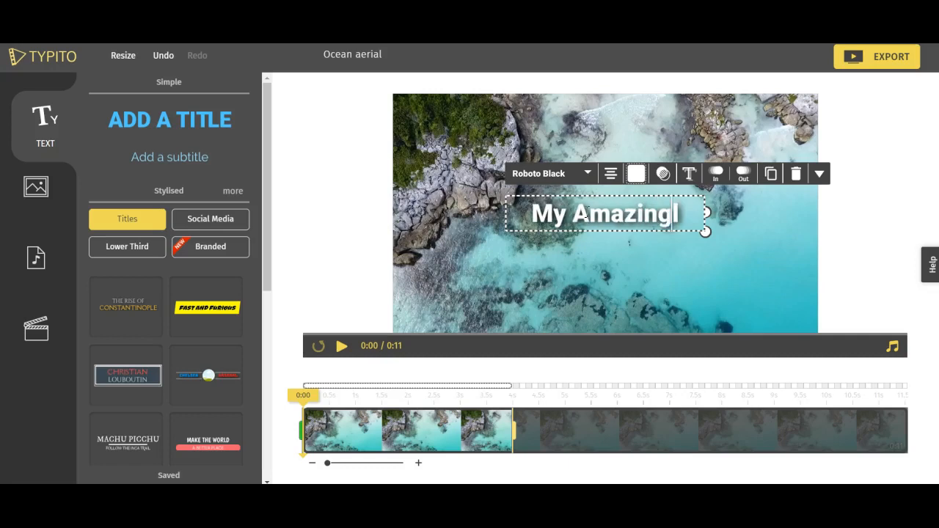
text(ly Cool)
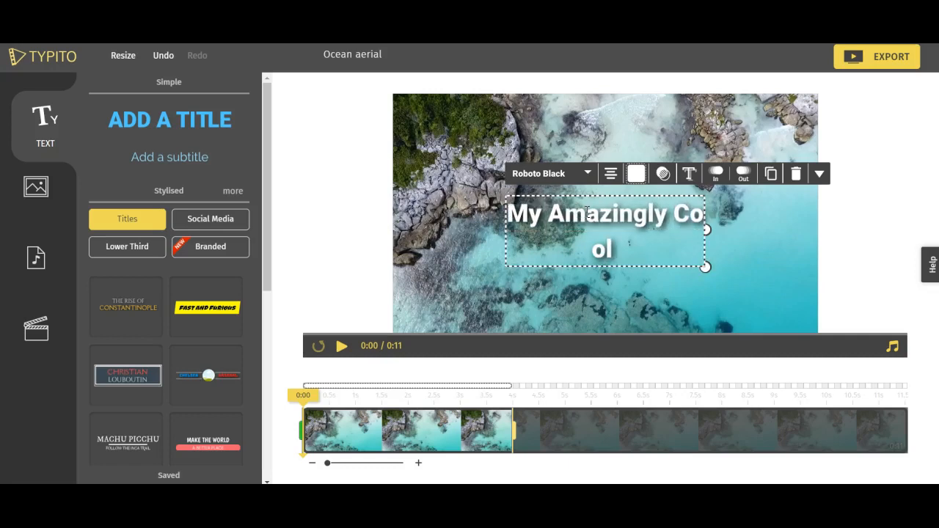
text(Video)
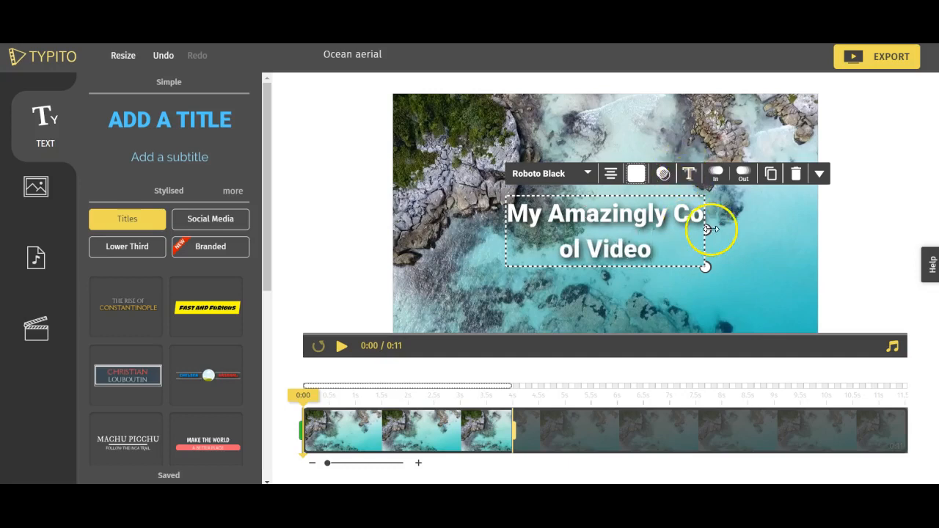
drag(705, 229, 796, 221)
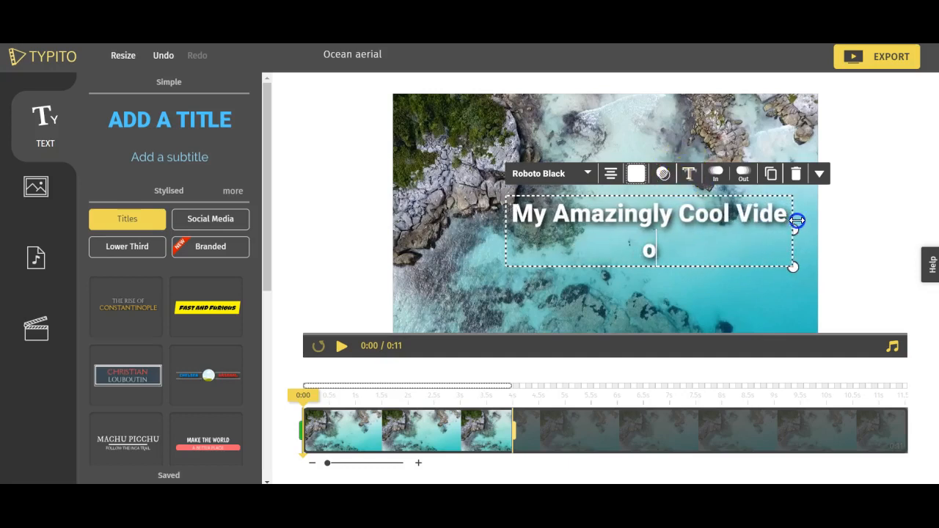
drag(798, 222, 817, 232)
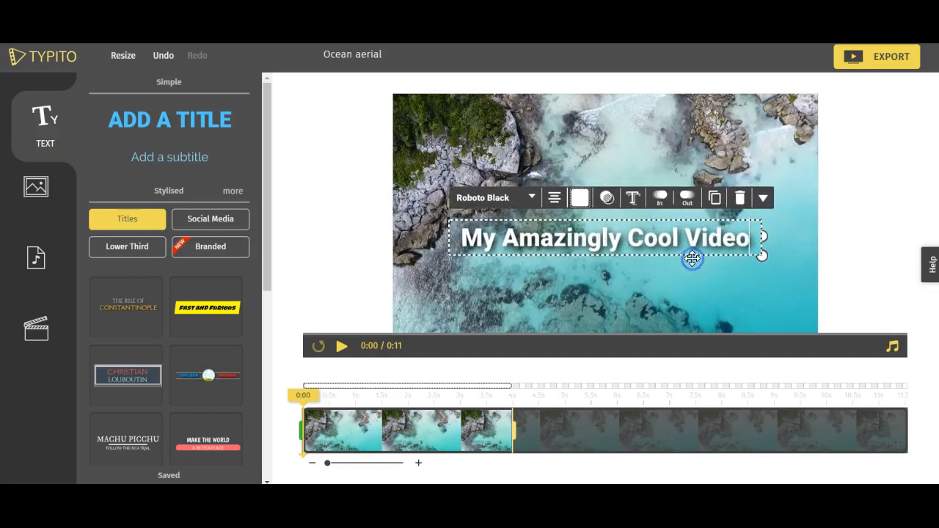
mouse_move(763, 257)
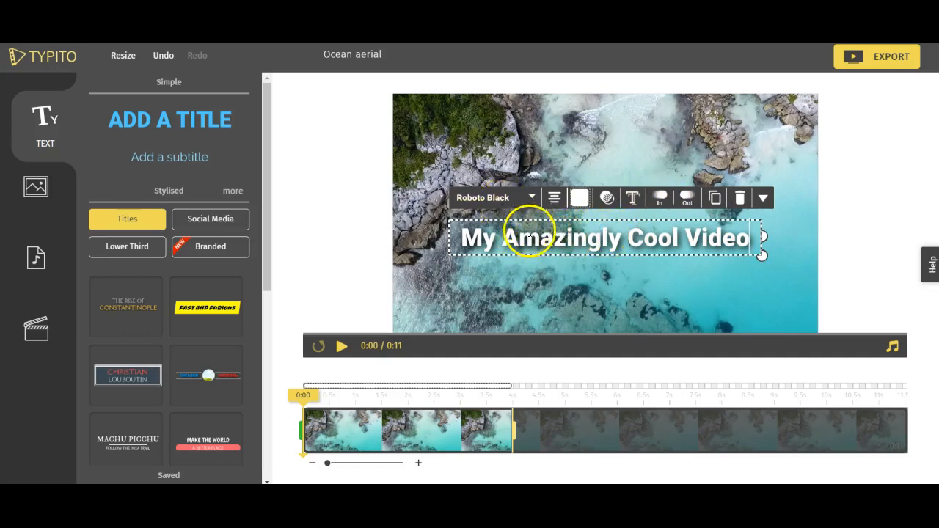
click(492, 197)
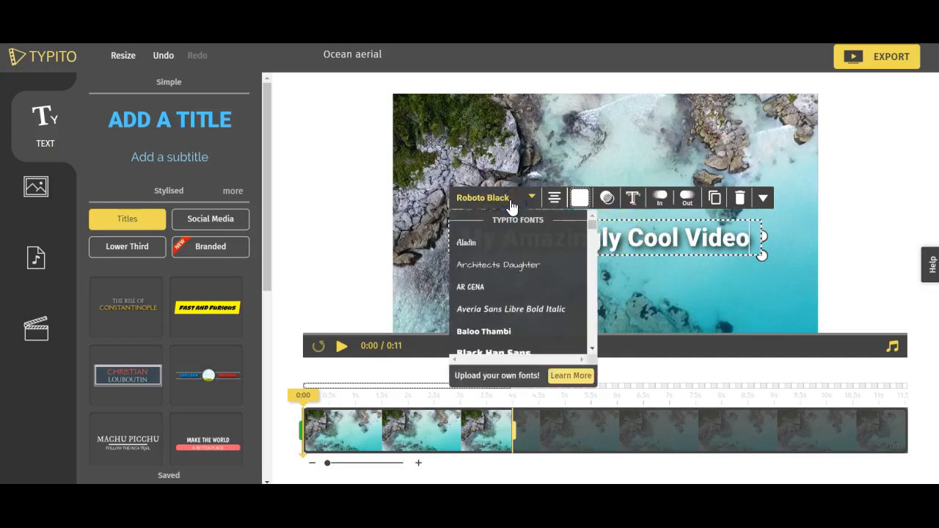
click(554, 197)
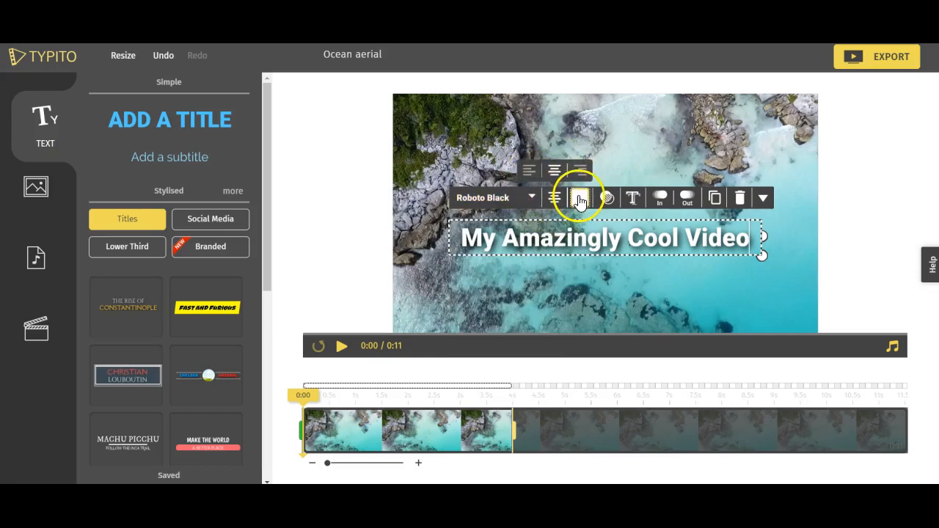
click(580, 197)
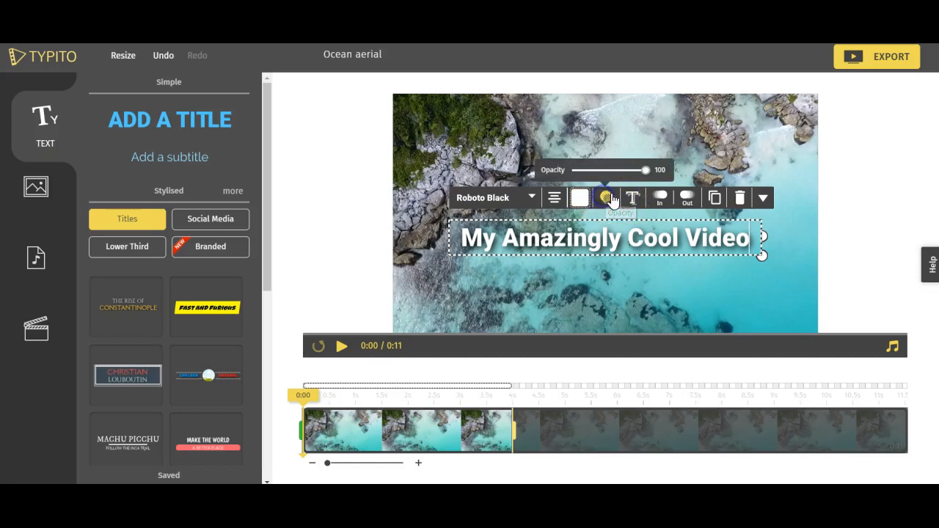
drag(640, 169, 584, 169)
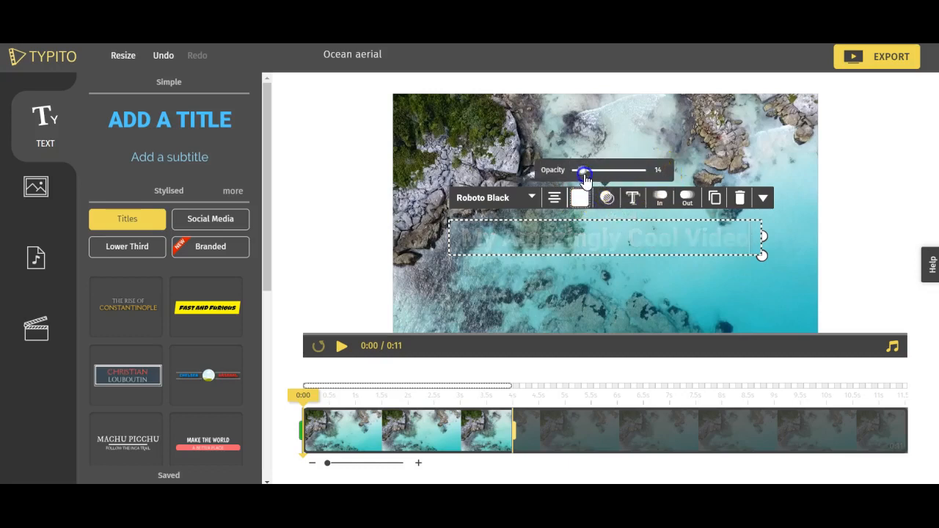
drag(584, 170, 646, 170)
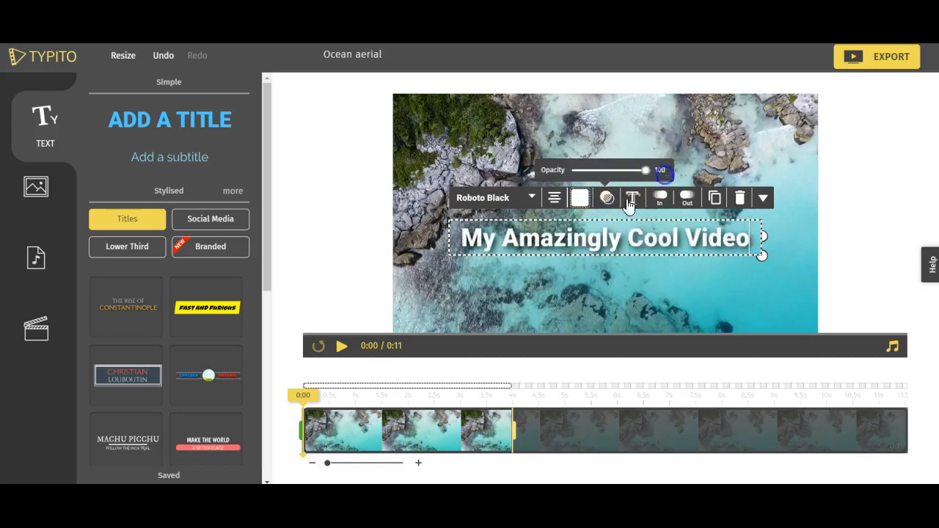
click(632, 197)
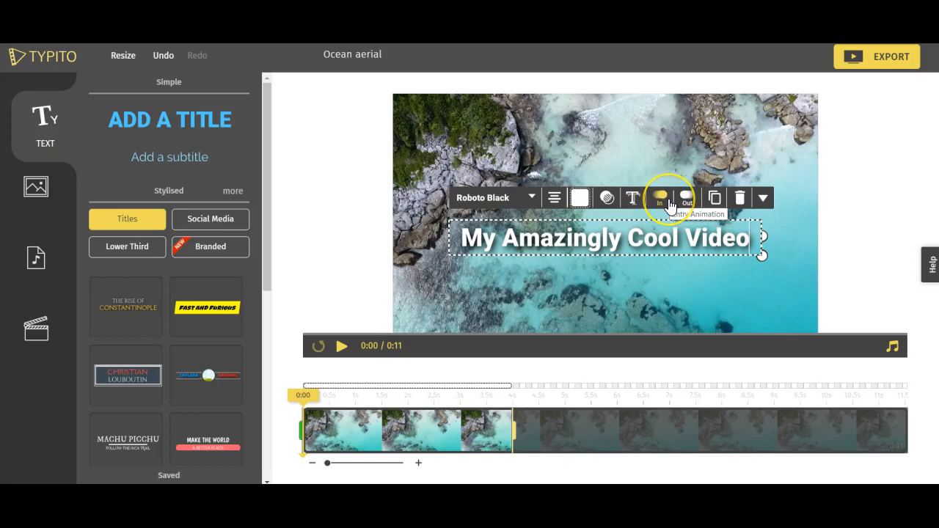
mouse_move(661, 198)
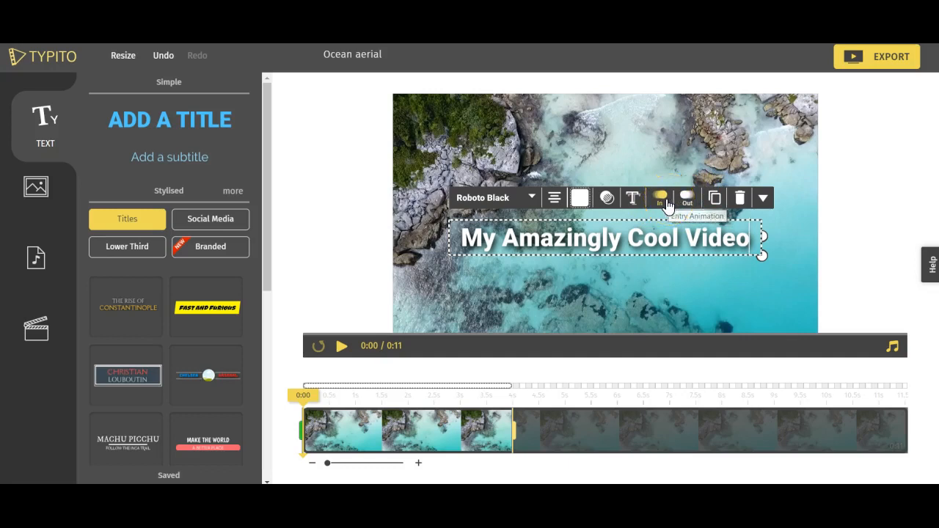
Animate the title in From Left at a faster speed and out To Right
click(659, 196)
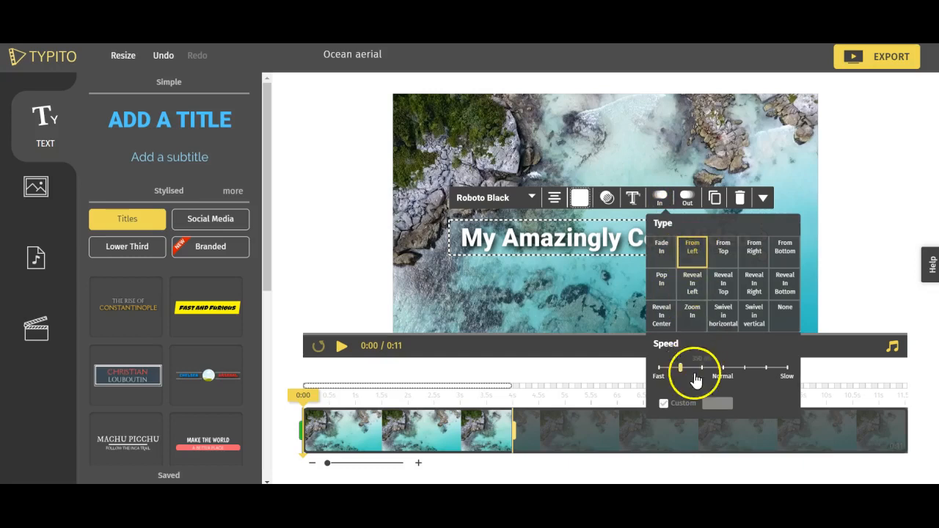
drag(681, 367, 721, 370)
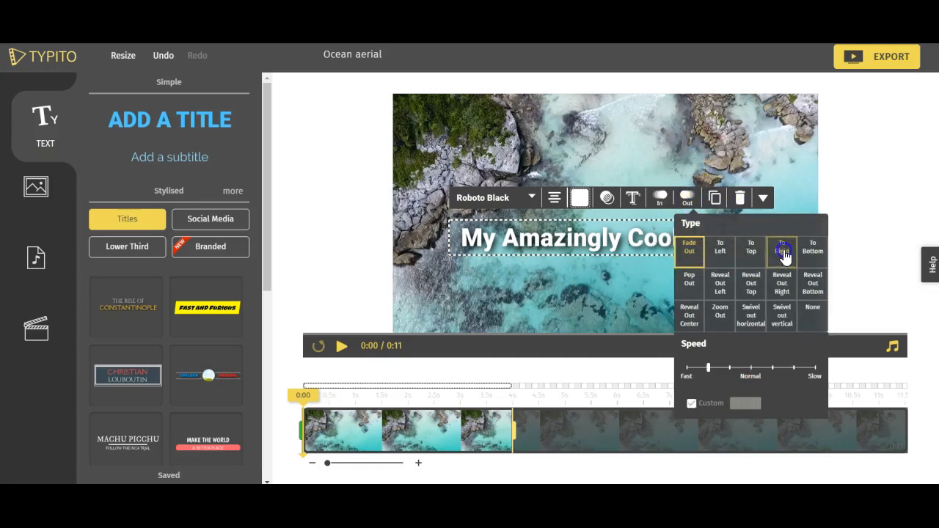
click(782, 251)
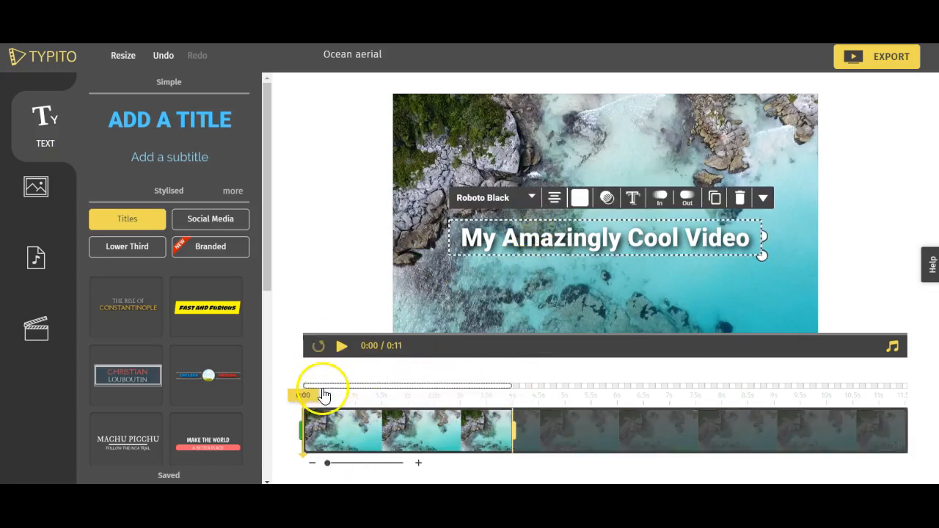
Change the title text colour to purple and play the preview to about 5 seconds
click(580, 198)
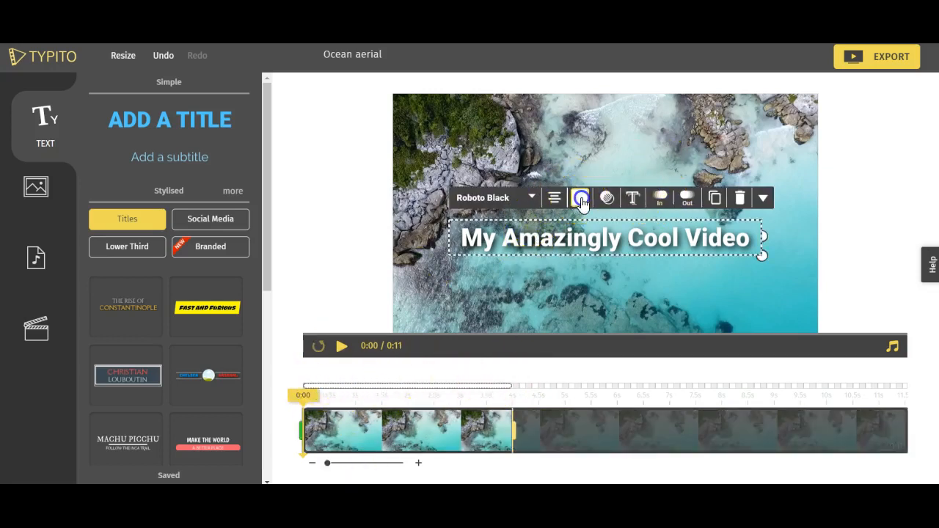
click(580, 198)
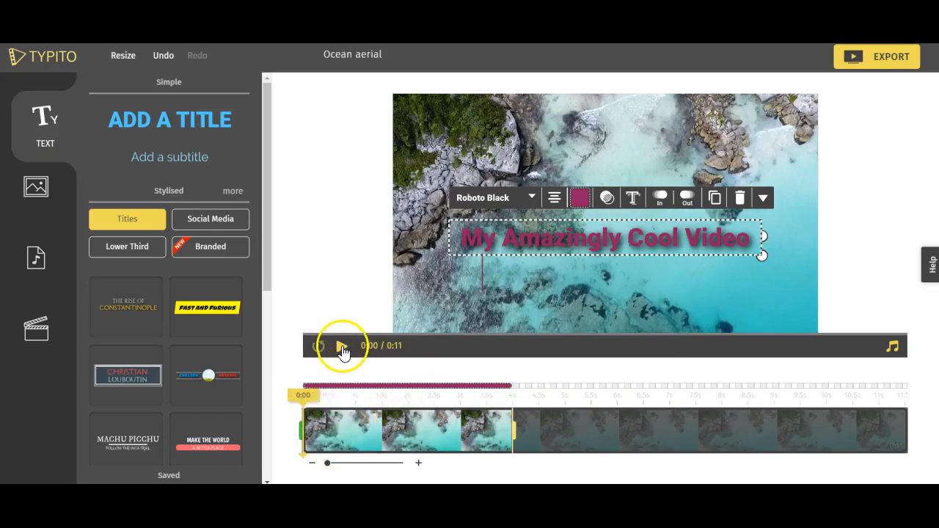
click(340, 345)
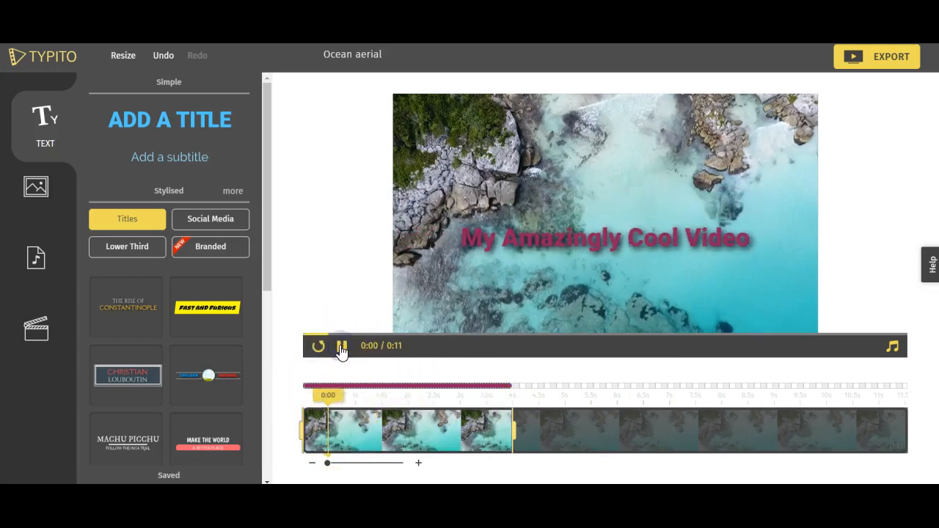
click(341, 346)
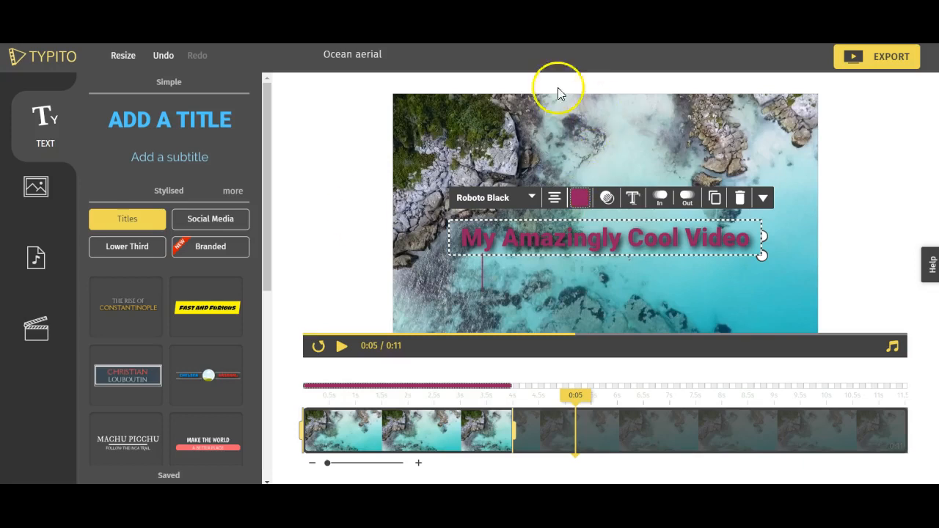
mouse_move(741, 198)
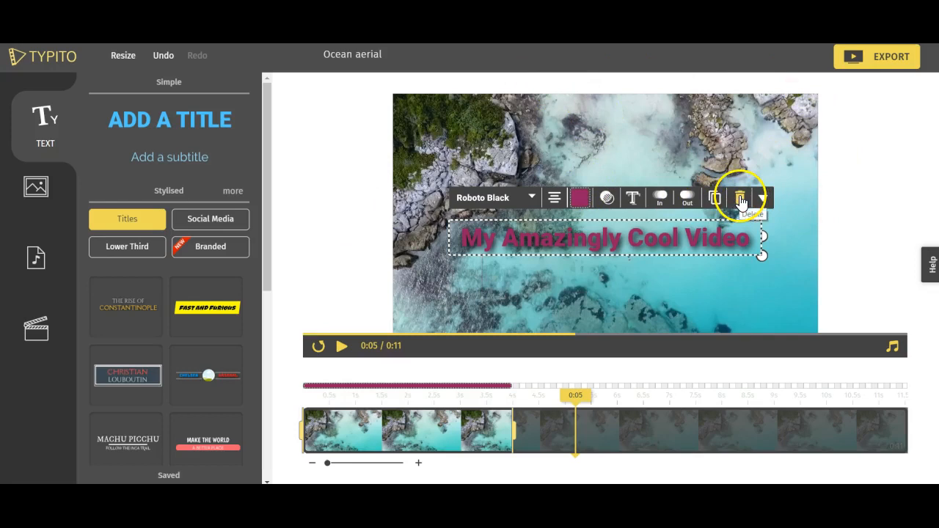
click(740, 198)
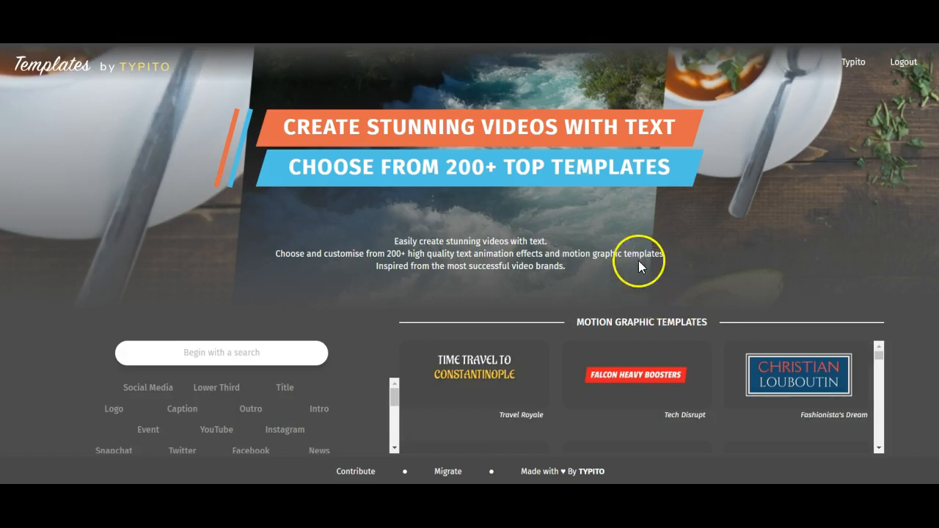
Scroll down the Motion Graphic Templates gallery before returning to the editor
scroll(down, 3)
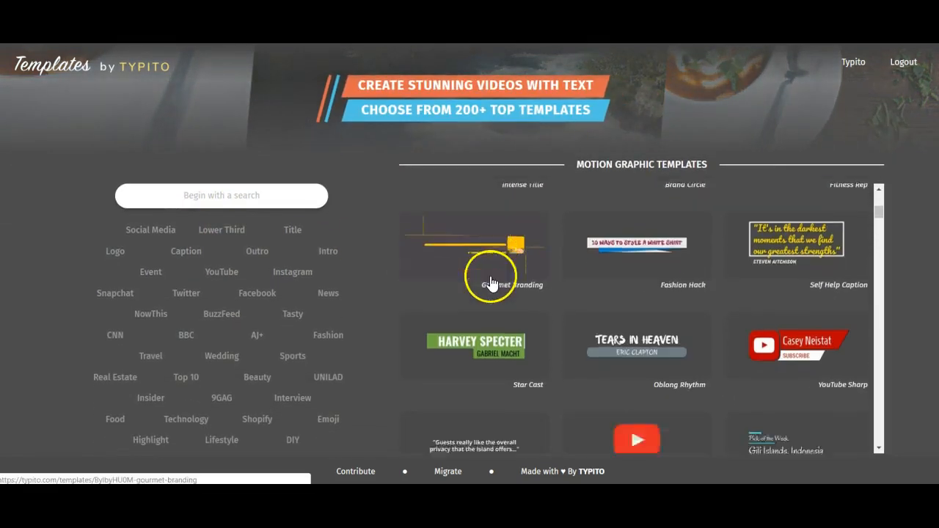
scroll(down, 3)
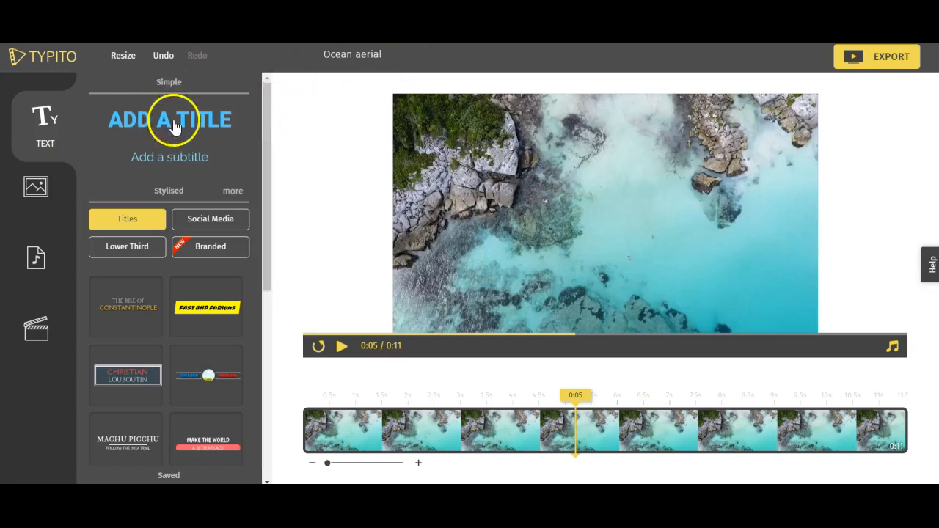
Insert the red Moulin Rouge 'THE RED MILL' template from the Stylised Titles list
scroll(down, 3)
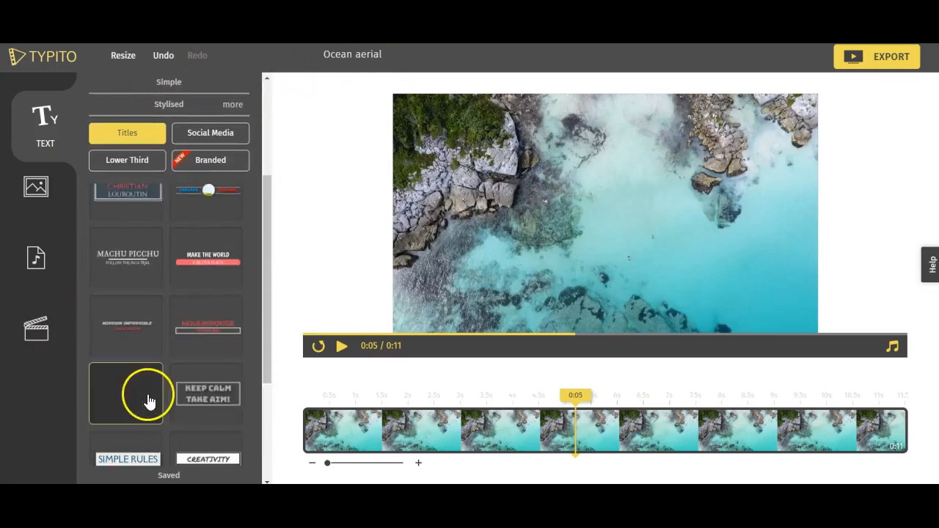
scroll(down, 3)
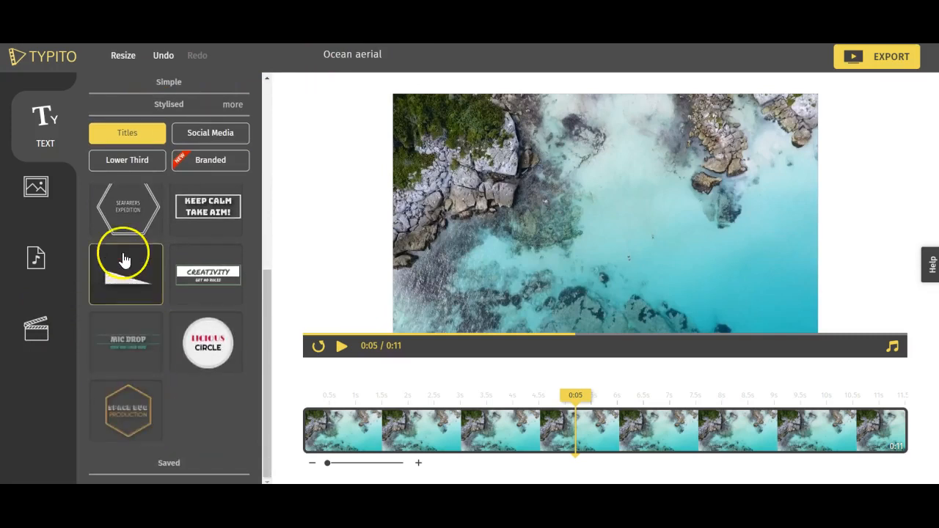
scroll(down, 3)
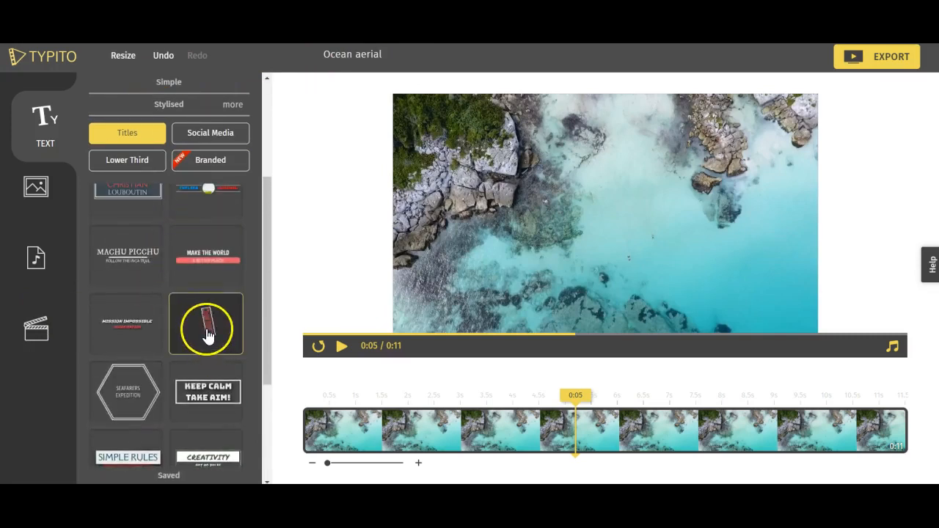
click(207, 324)
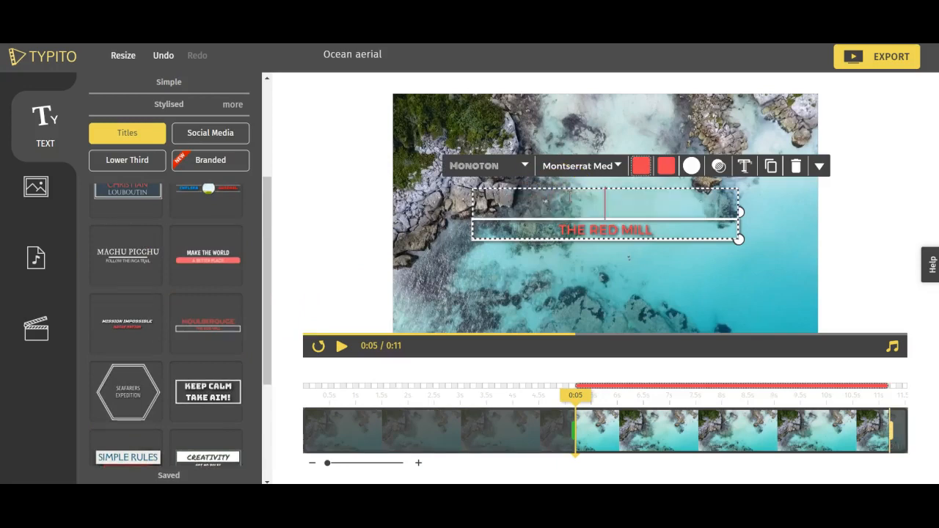
Change the template text to 'My Cool Video' and stop the preview
text(MYCO)
click(605, 229)
text(Video)
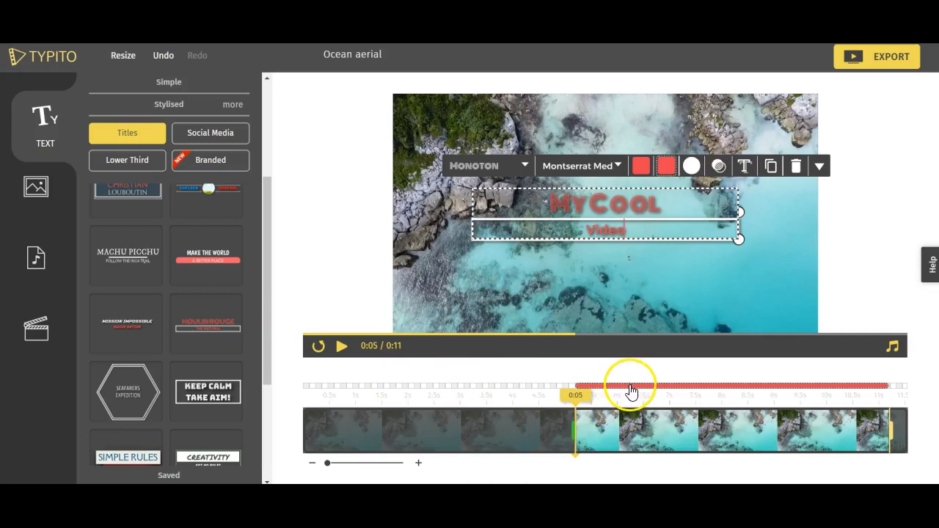
mouse_move(664, 391)
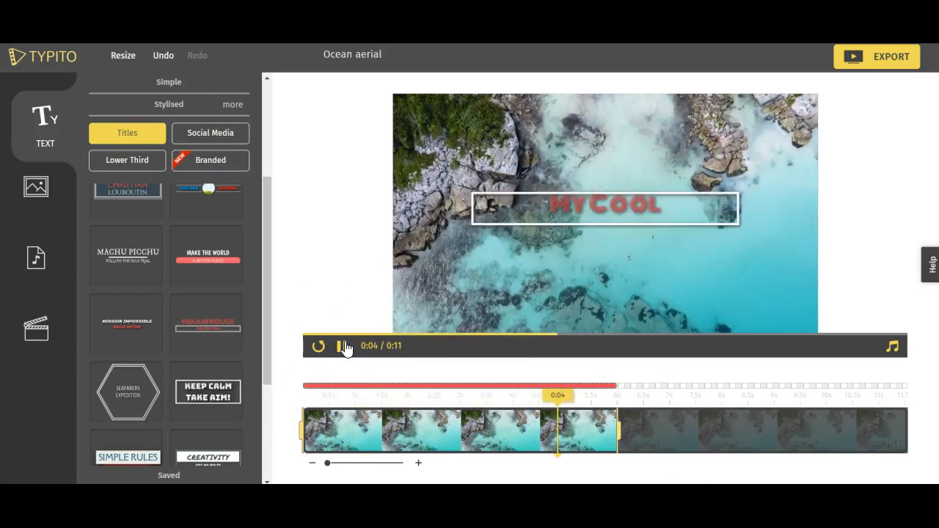
click(341, 346)
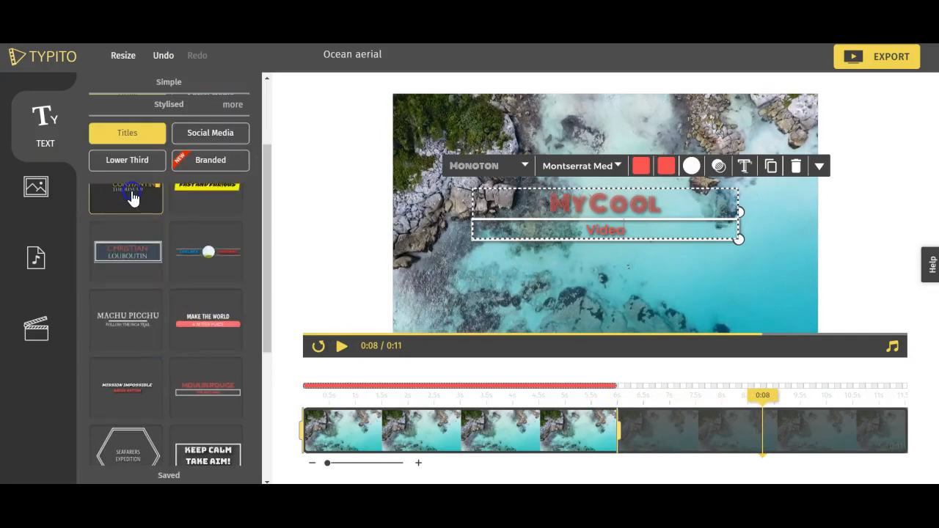
Apply the gold Constantinople title style and set its second line to 'Video'
click(127, 196)
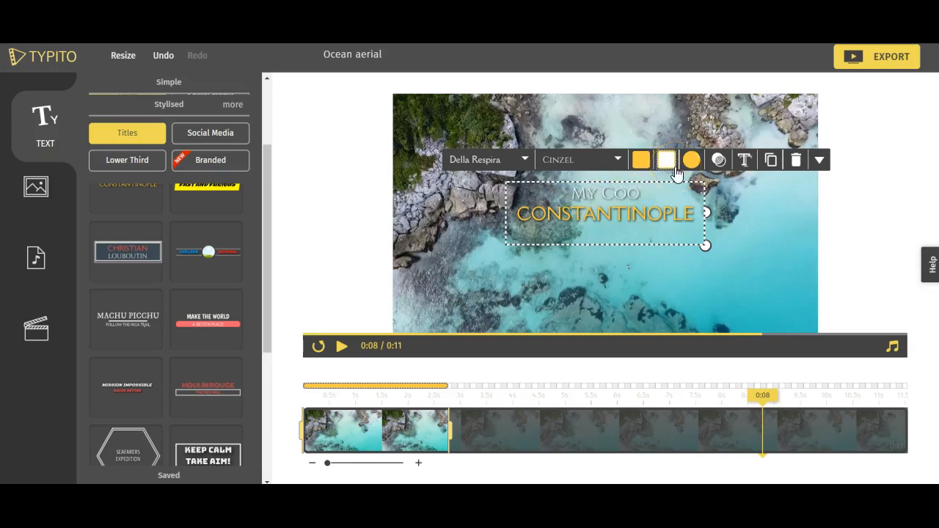
click(665, 160)
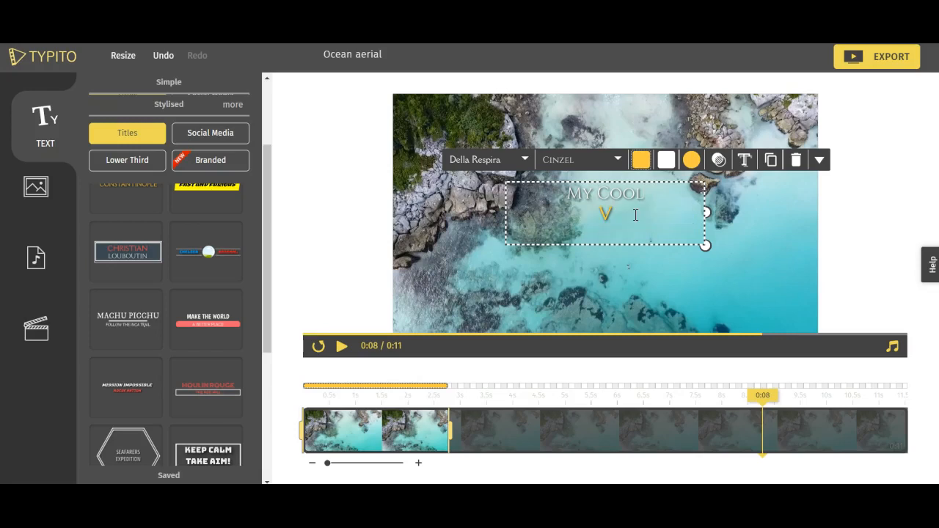
text(Video)
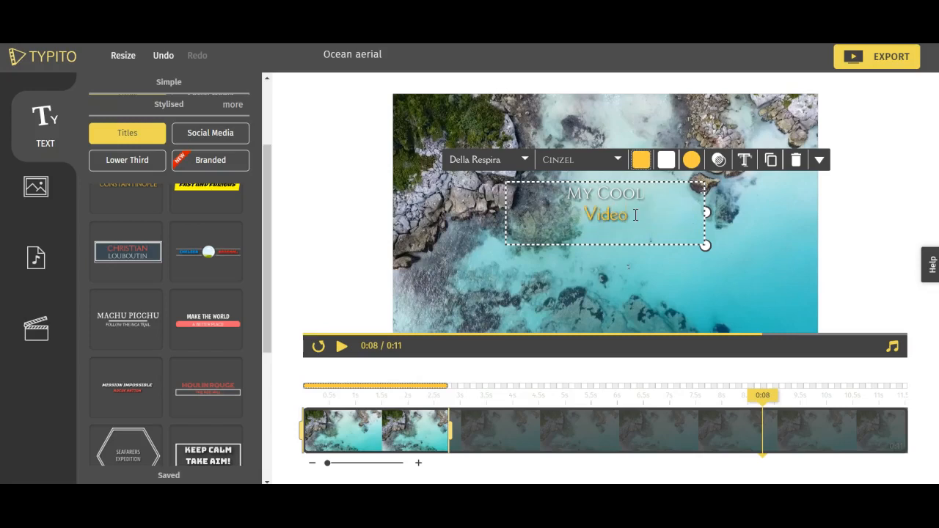
click(341, 345)
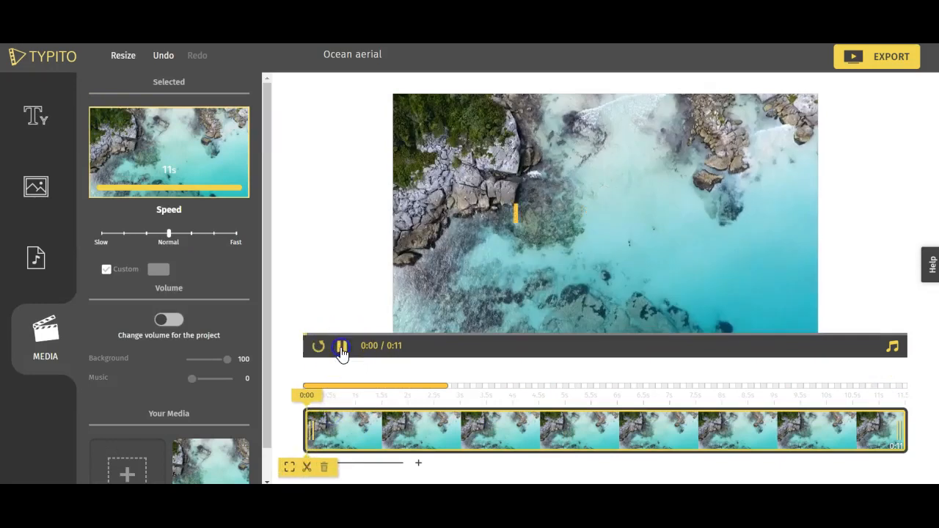
Preview the video to about 5 seconds, then reselect the gold title
click(342, 346)
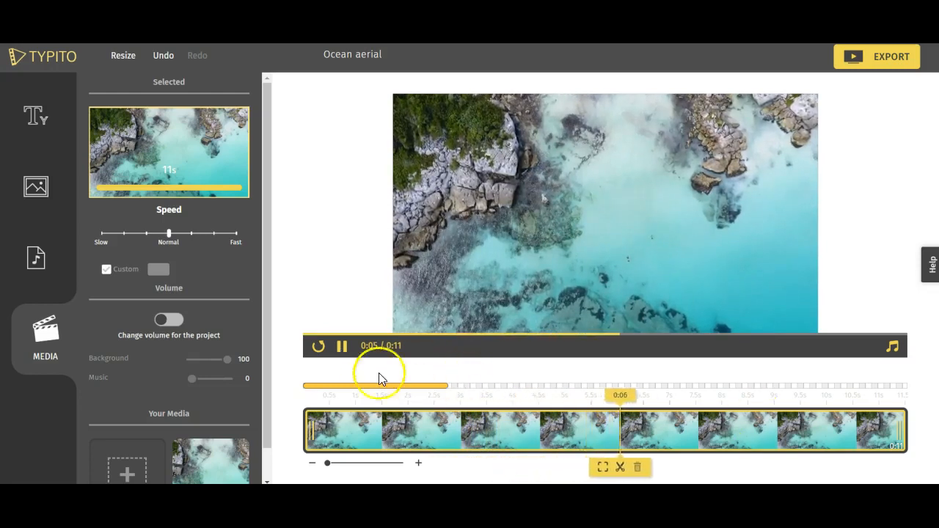
click(342, 346)
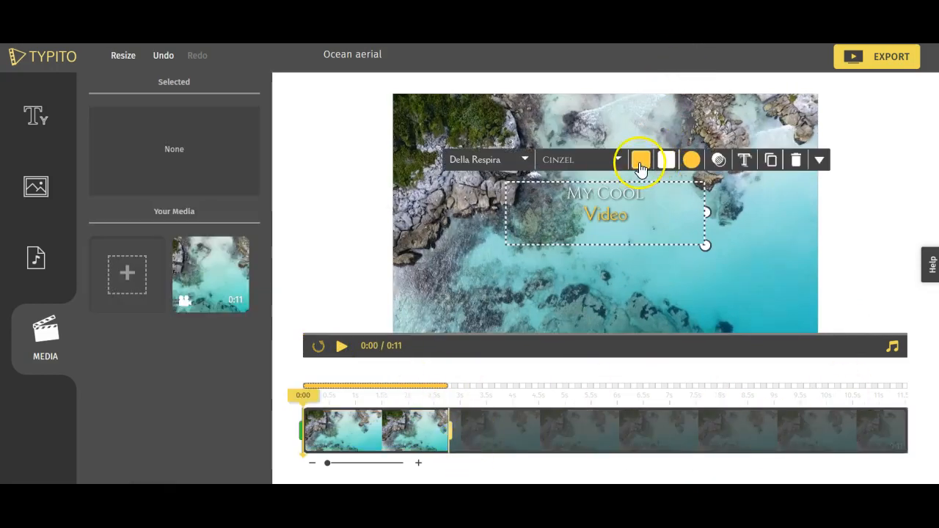
Colour 'Video' purple and 'MY COOL' black, and open the accent colour choices
click(640, 160)
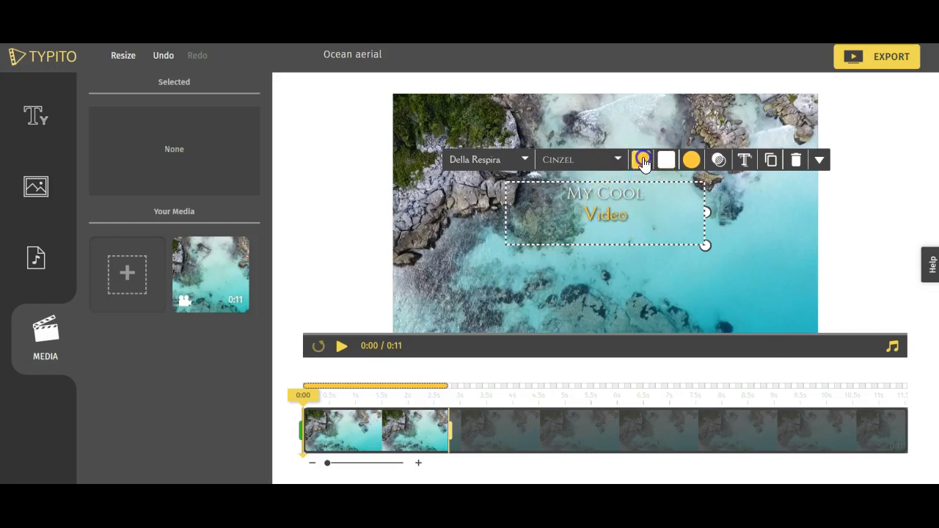
click(641, 159)
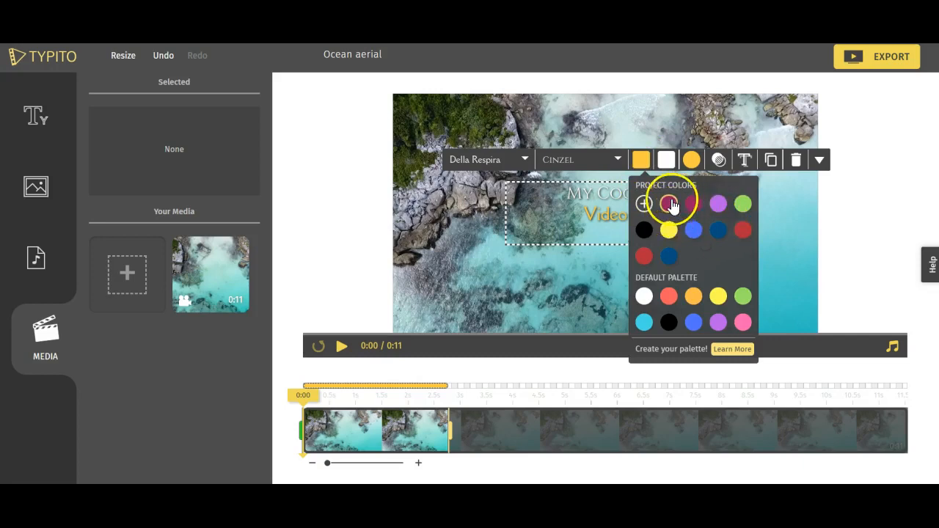
click(669, 203)
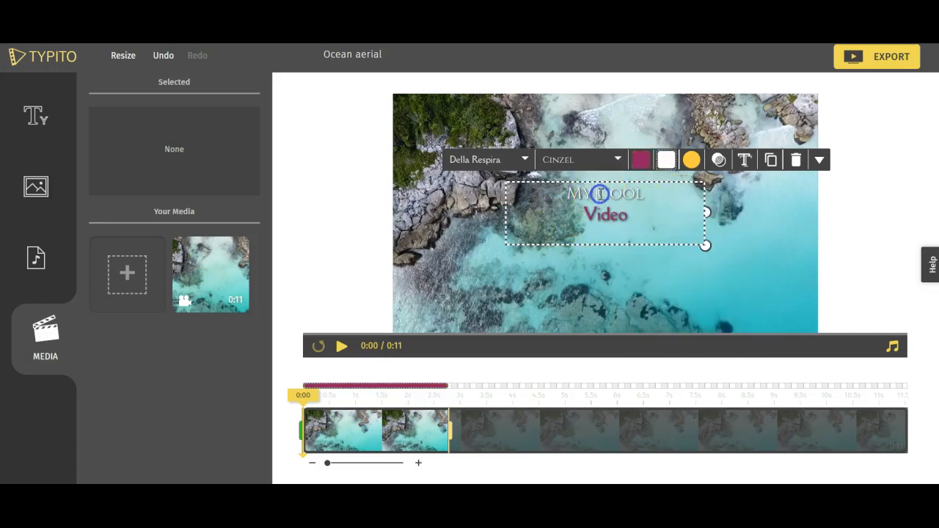
double_click(603, 195)
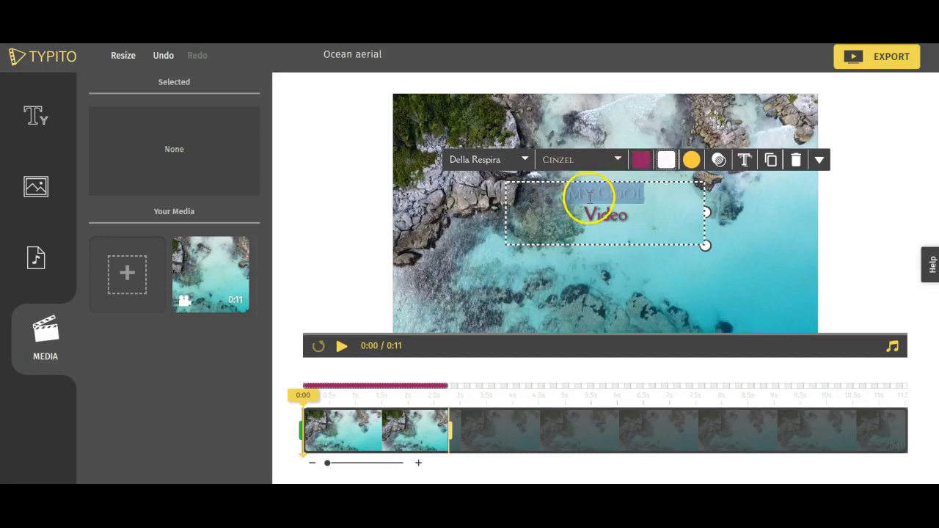
click(666, 159)
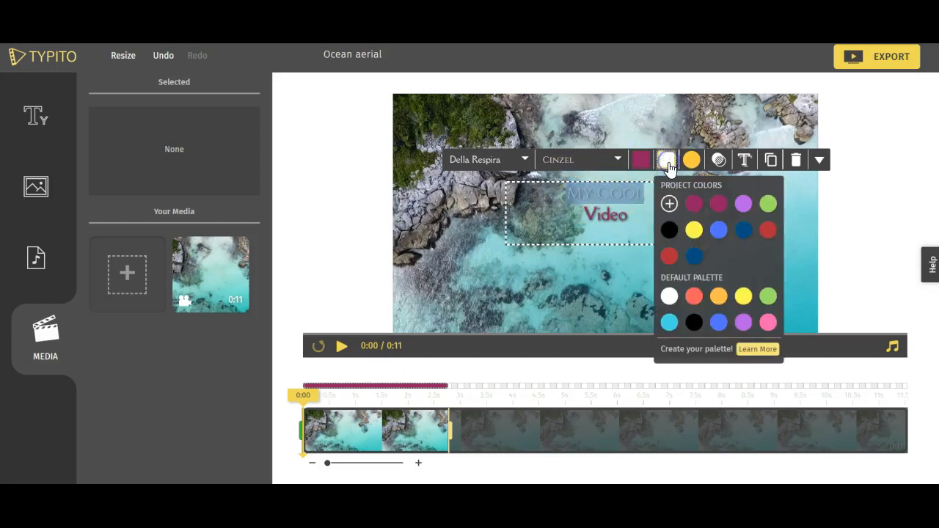
click(669, 230)
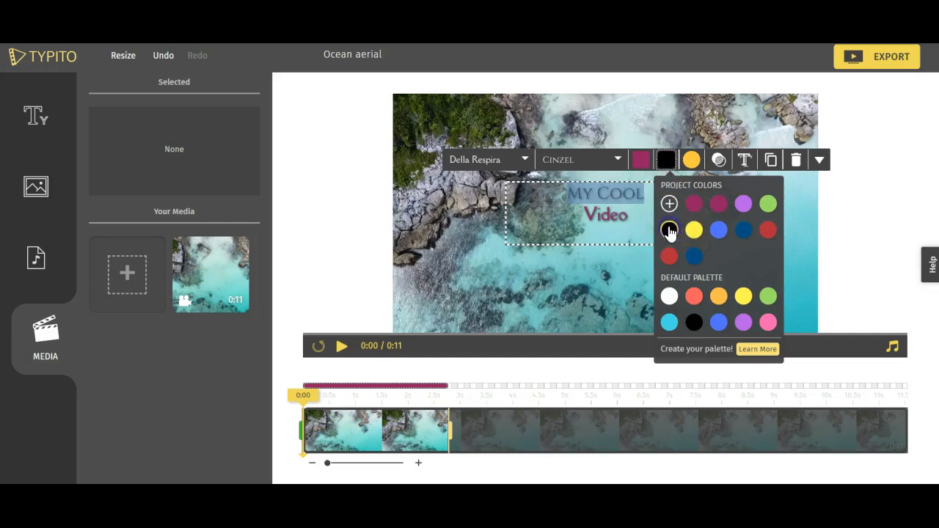
click(669, 230)
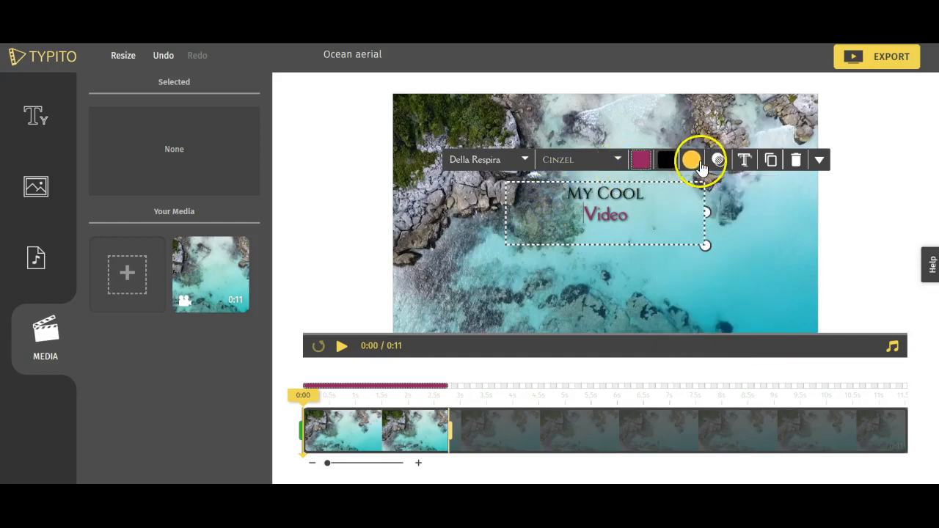
click(691, 159)
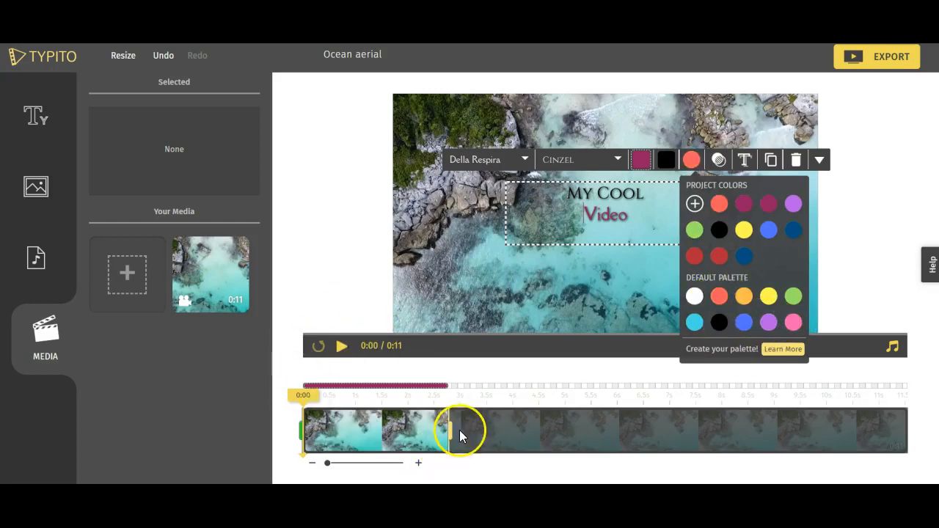
Extend the title on the timeline to about 5 seconds and preview it to 0:05
drag(446, 429, 555, 429)
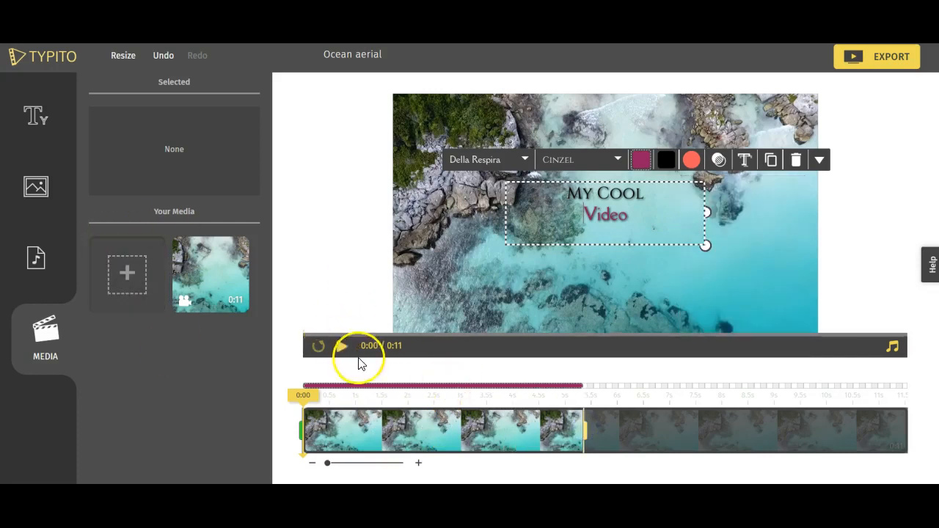
click(341, 346)
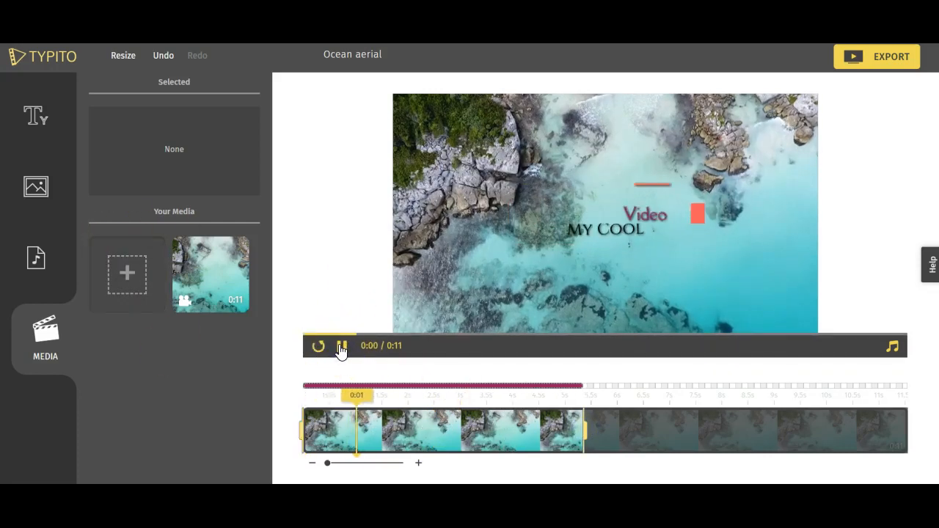
click(341, 346)
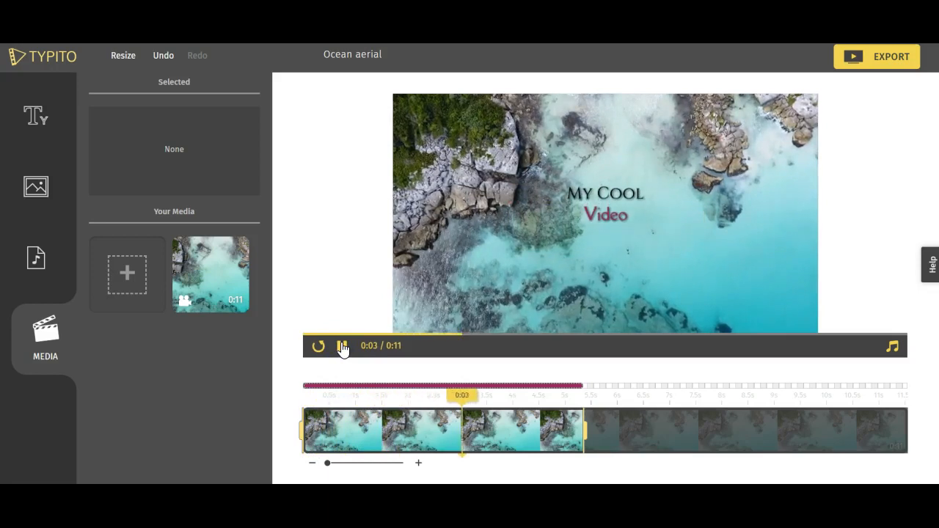
click(342, 346)
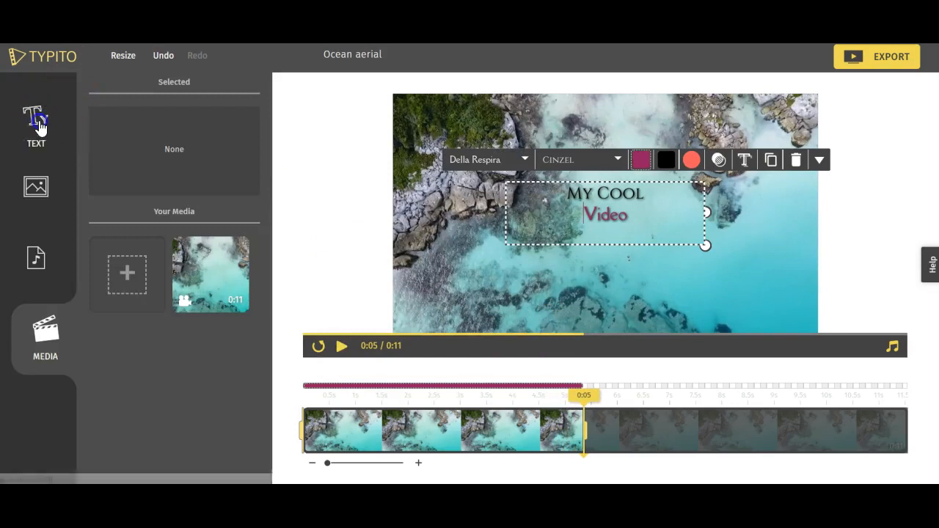
Browse the Text panel's Titles and Lower Third template designs
click(36, 125)
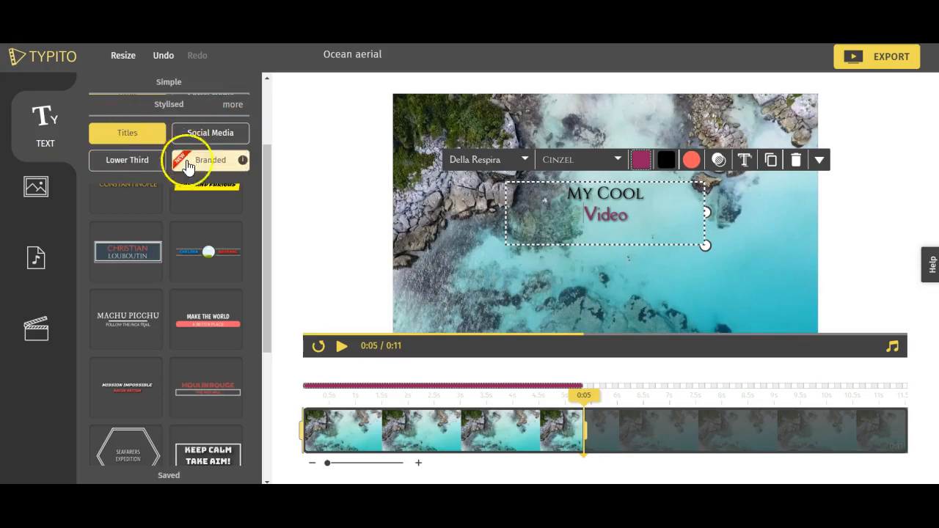
click(127, 160)
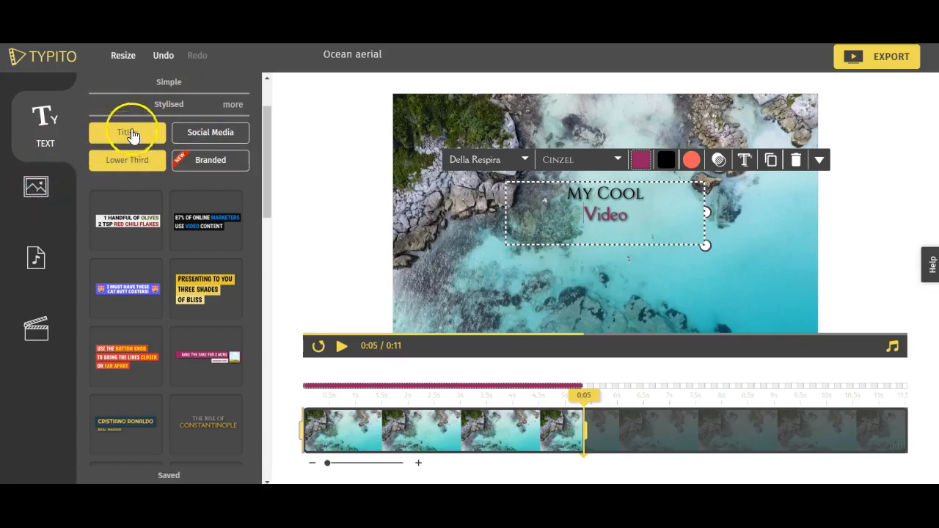
scroll(down, 3)
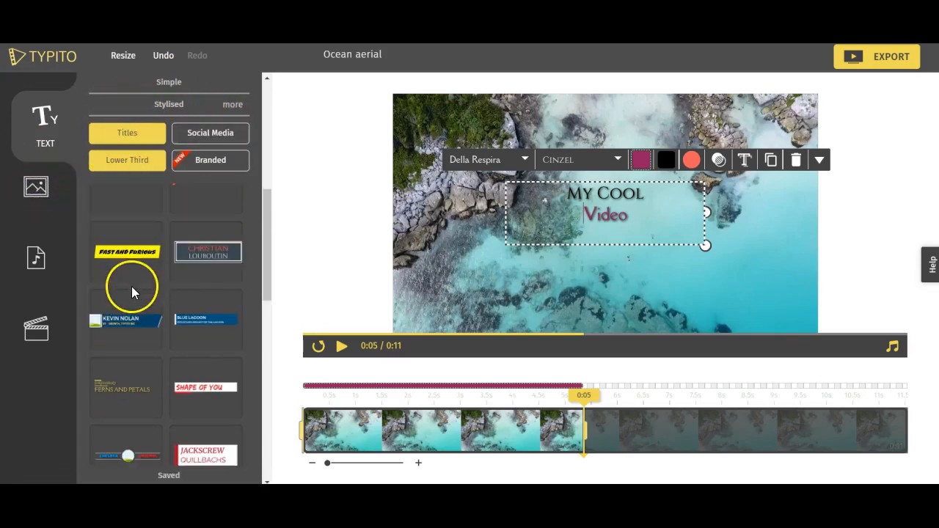